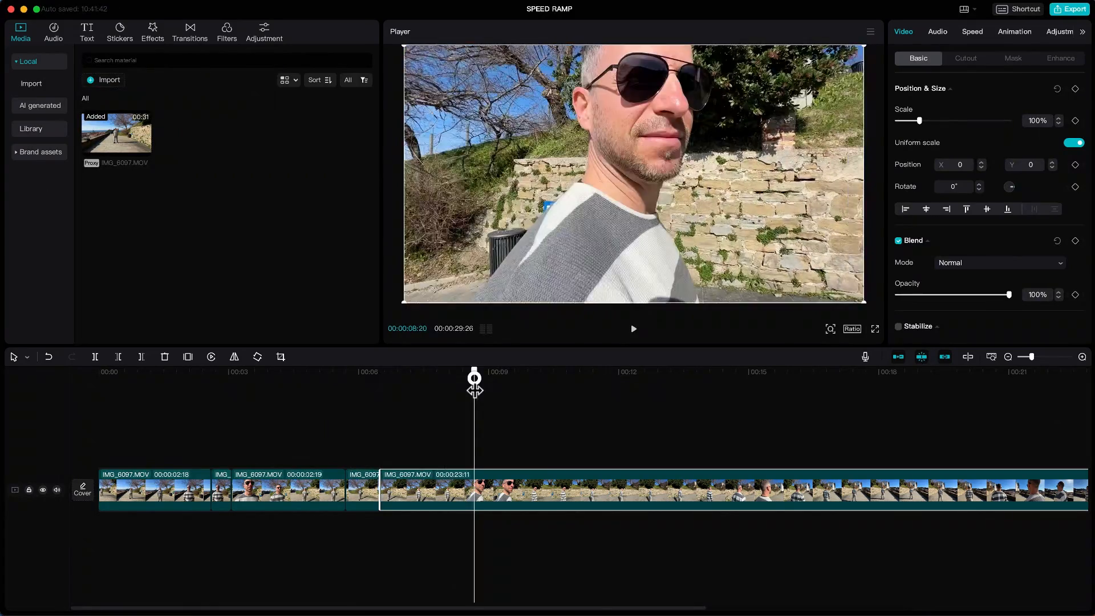
- Select the opening segment of the split clip on the timeline
{"action": "left_click", "coordinate": [743, 370]}
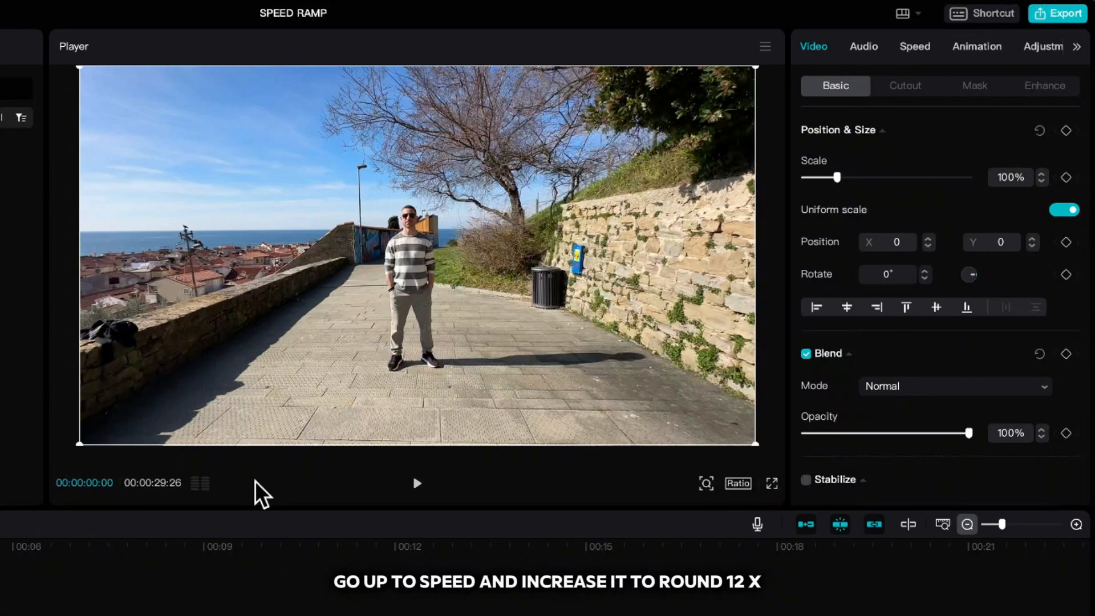
- Speed the clip section up to about 12.5x
{"action": "left_click", "coordinate": [914, 46]}
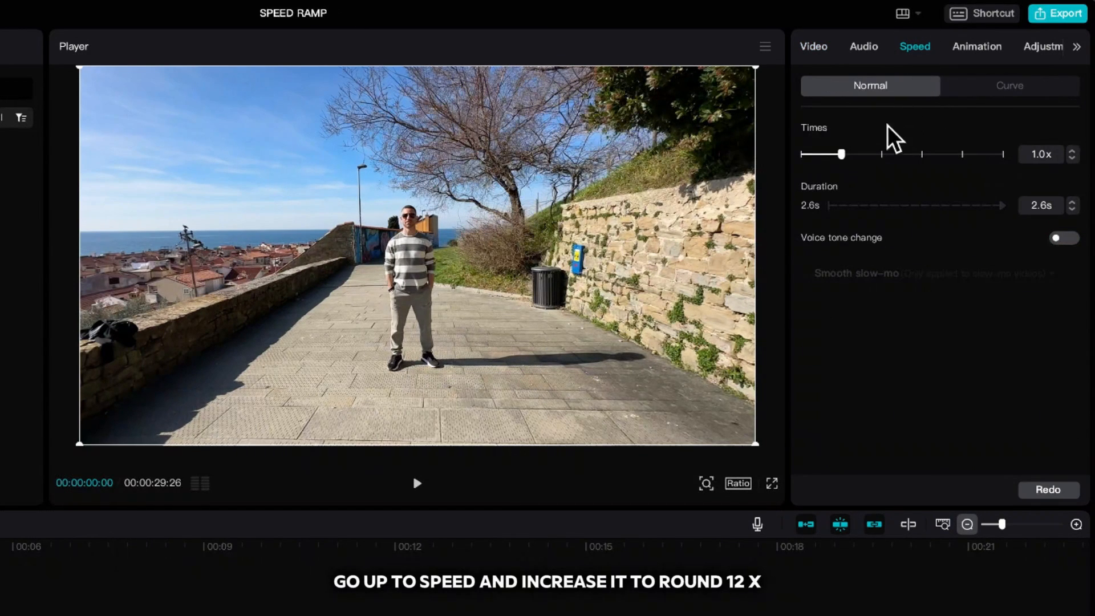
{"action": "left_click_drag", "start_coordinate": [842, 155], "coordinate": [969, 154]}
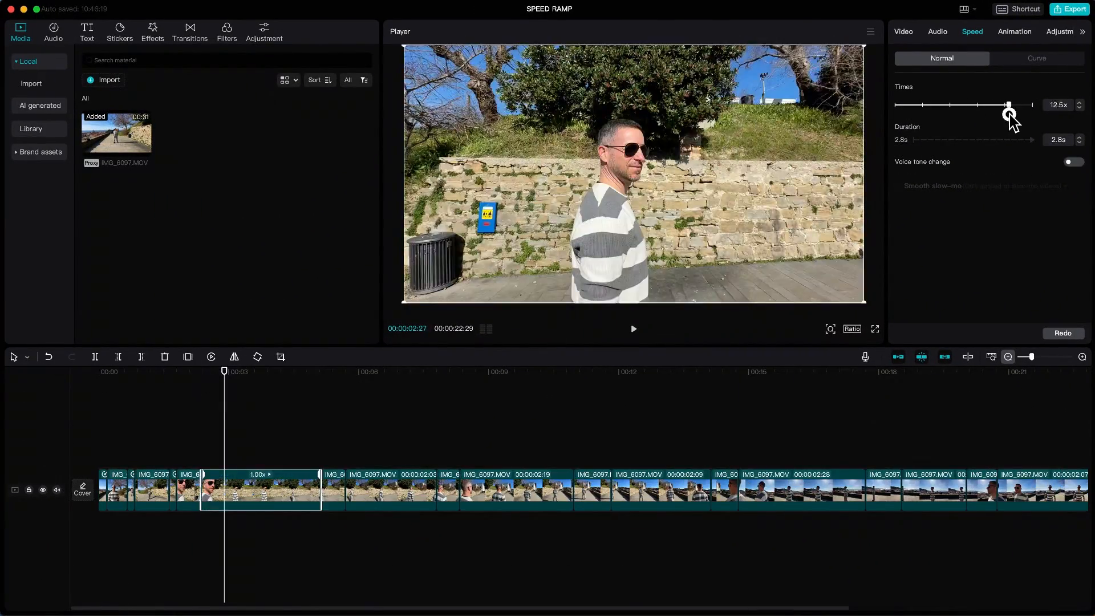
{"action": "left_click_drag", "start_coordinate": [1008, 105], "coordinate": [1005, 105]}
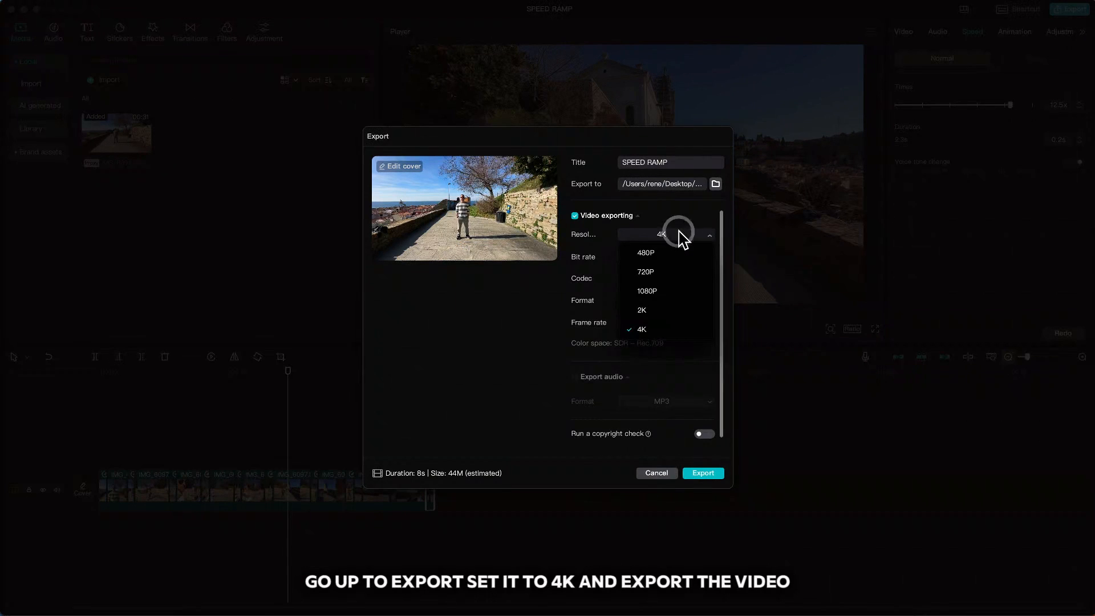
- Export the sped-up video in 4K and import SPEED RAMP.mov into a new project
{"action": "left_click", "coordinate": [640, 329]}
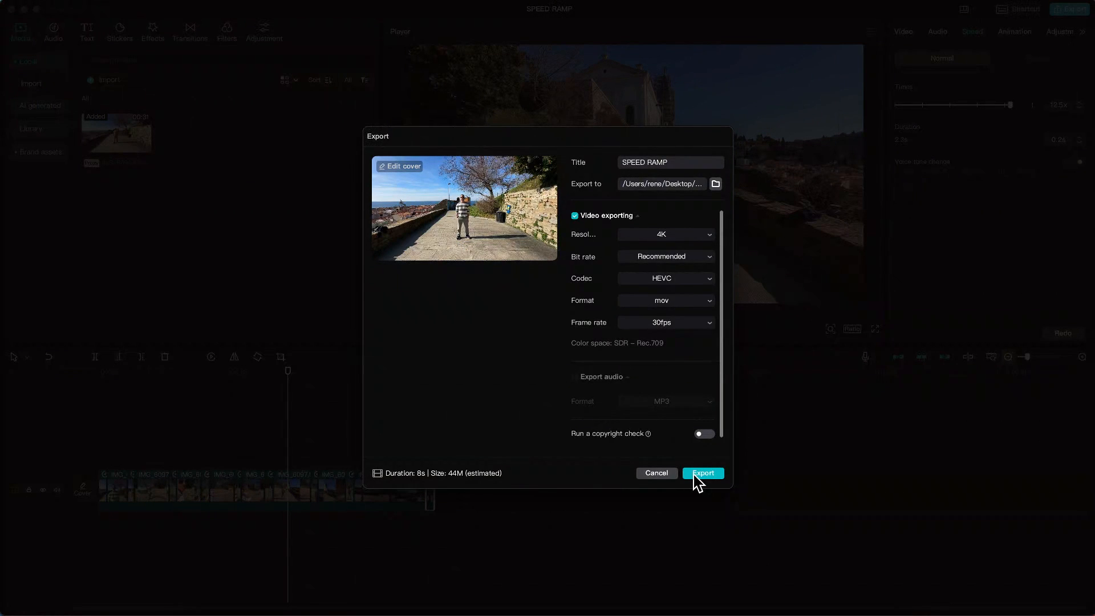
{"action": "left_click", "coordinate": [703, 473]}
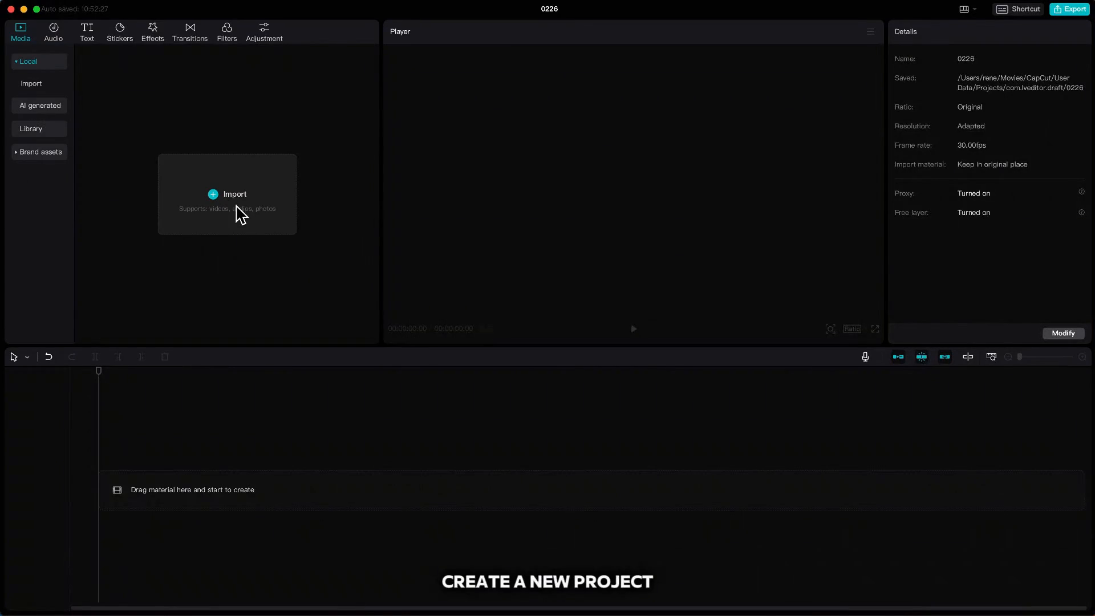
{"action": "left_click", "coordinate": [233, 194]}
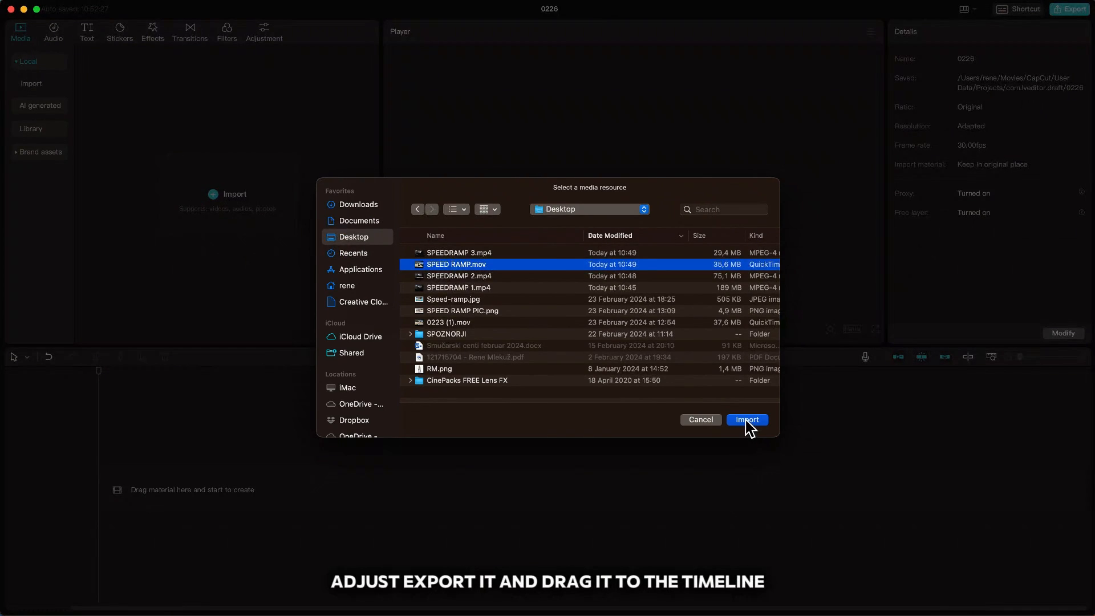
{"action": "left_click", "coordinate": [745, 420]}
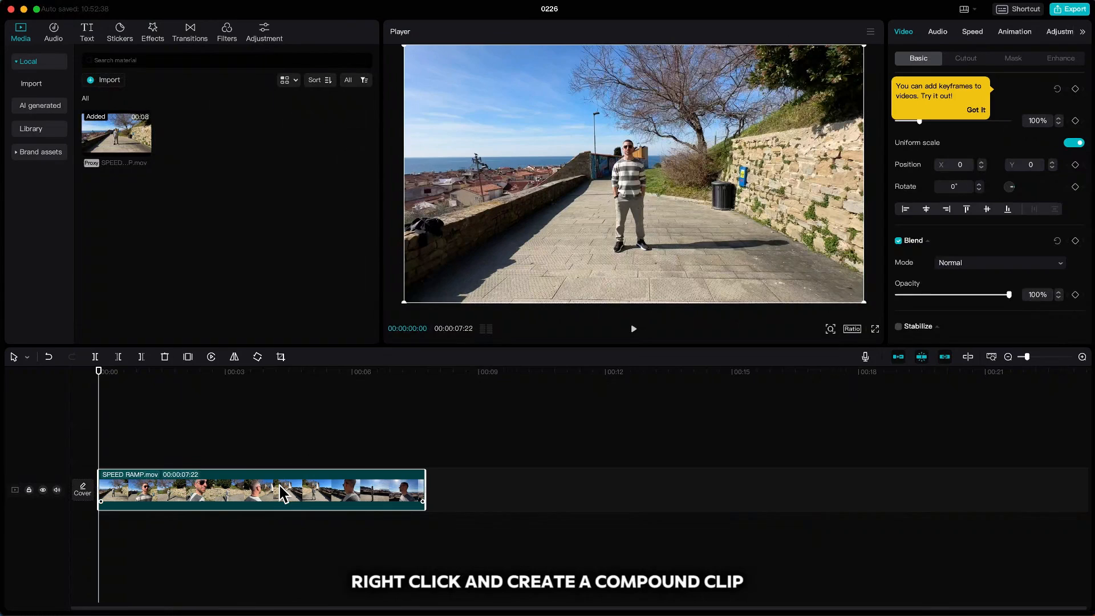
- Enable motion blur on the SPEED RAMP clip with blur 100 in both directions
{"action": "right_click", "coordinate": [279, 489]}
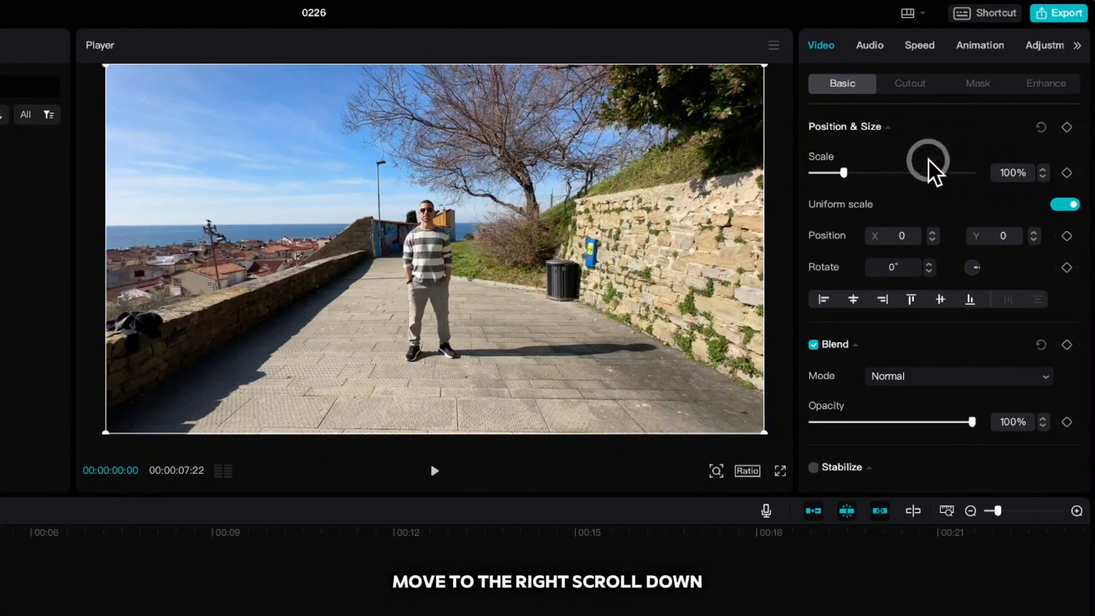
{"action": "scroll", "scroll_direction": "down", "scroll_amount": 3}
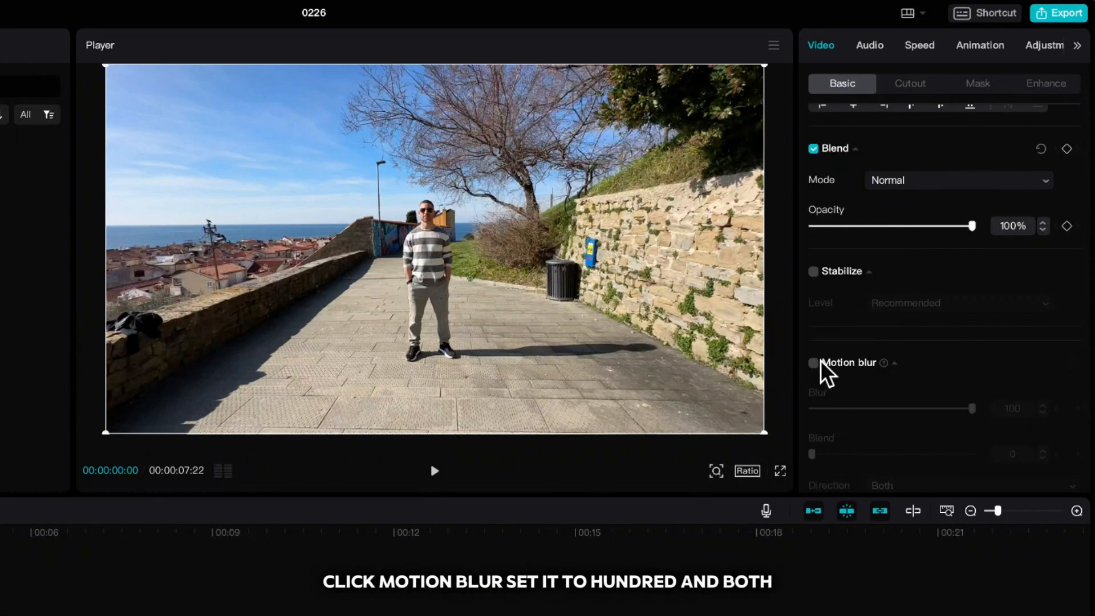
{"action": "left_click", "coordinate": [813, 363]}
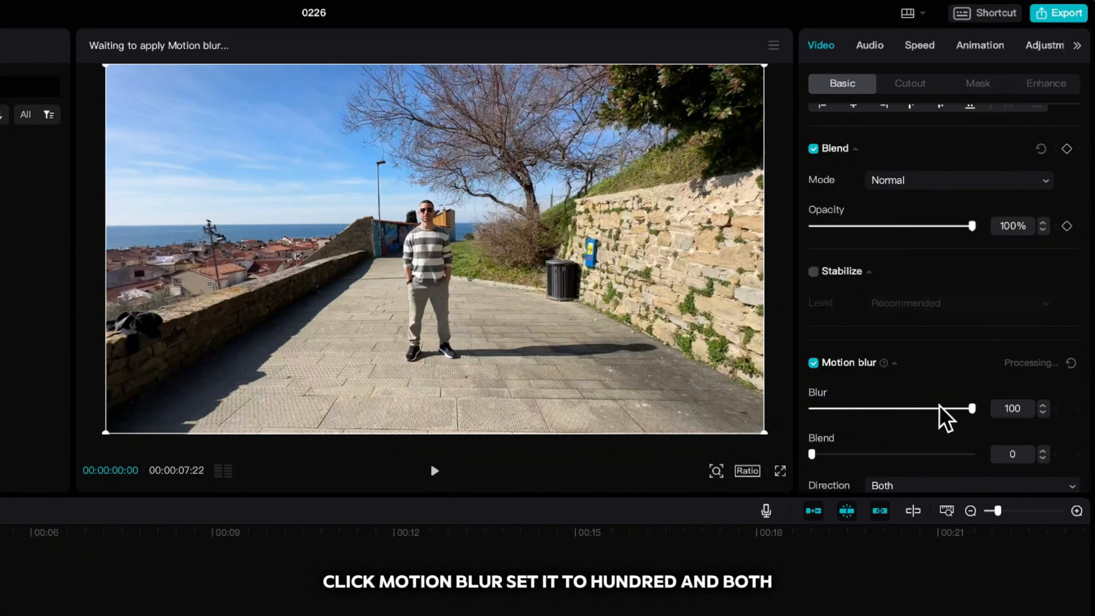
{"action": "left_click", "coordinate": [971, 384]}
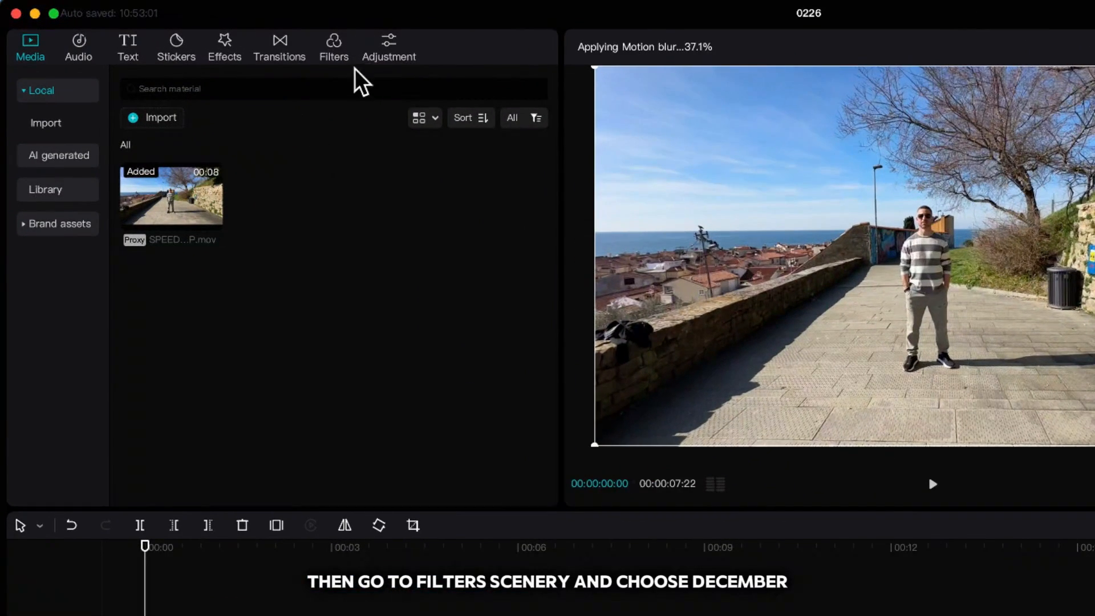
- Bring up the Scenery filter collection containing December
{"action": "left_click", "coordinate": [333, 46]}
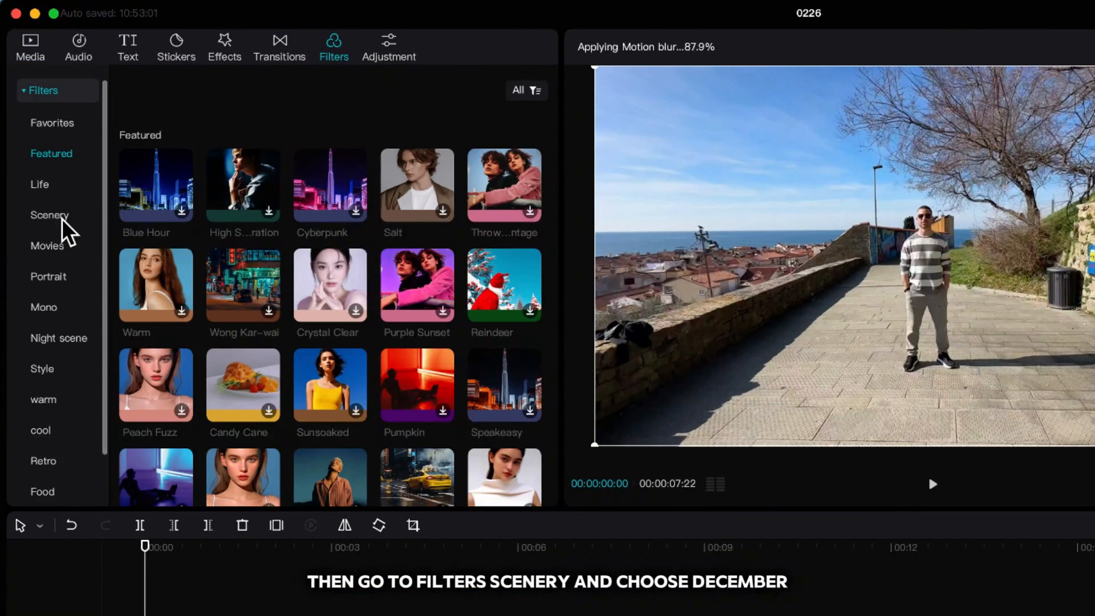
{"action": "left_click", "coordinate": [50, 215]}
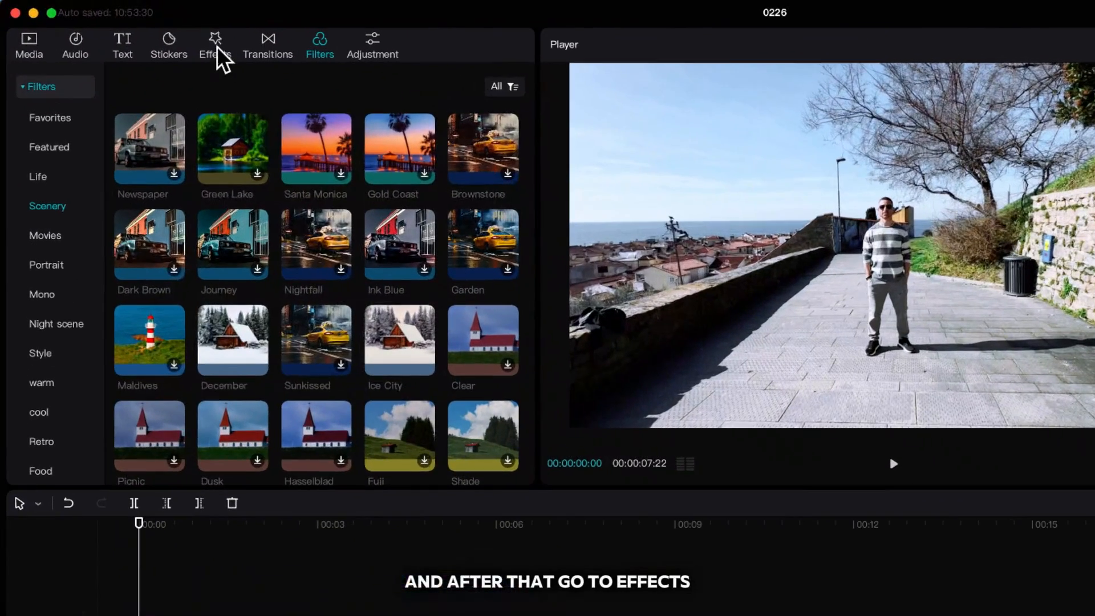
- Add a Distortion video effect across the clip
{"action": "left_click", "coordinate": [214, 44]}
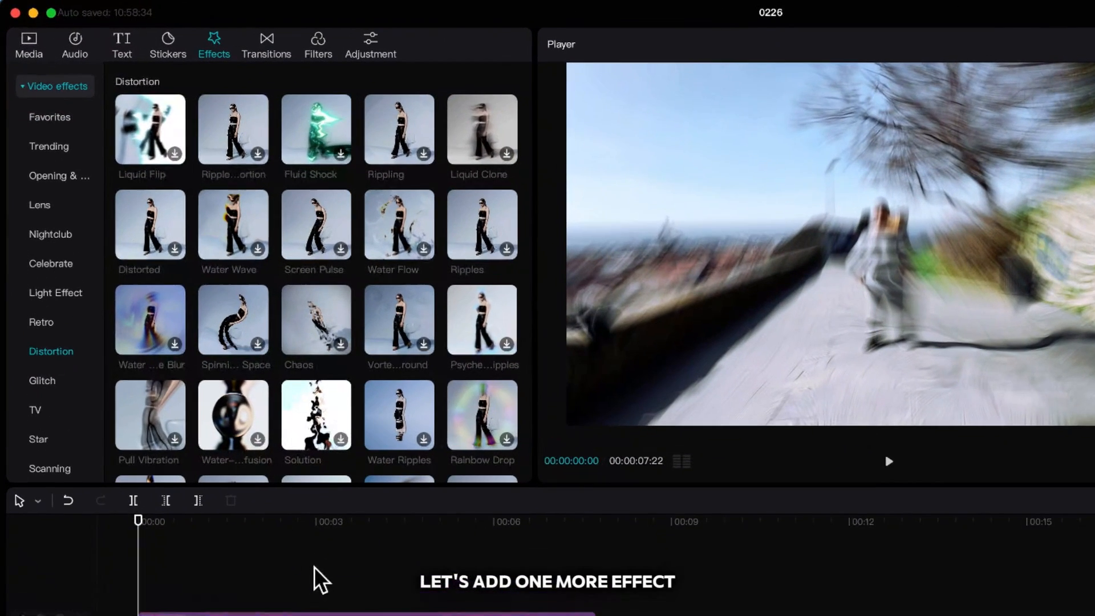
{"action": "left_click", "coordinate": [55, 119]}
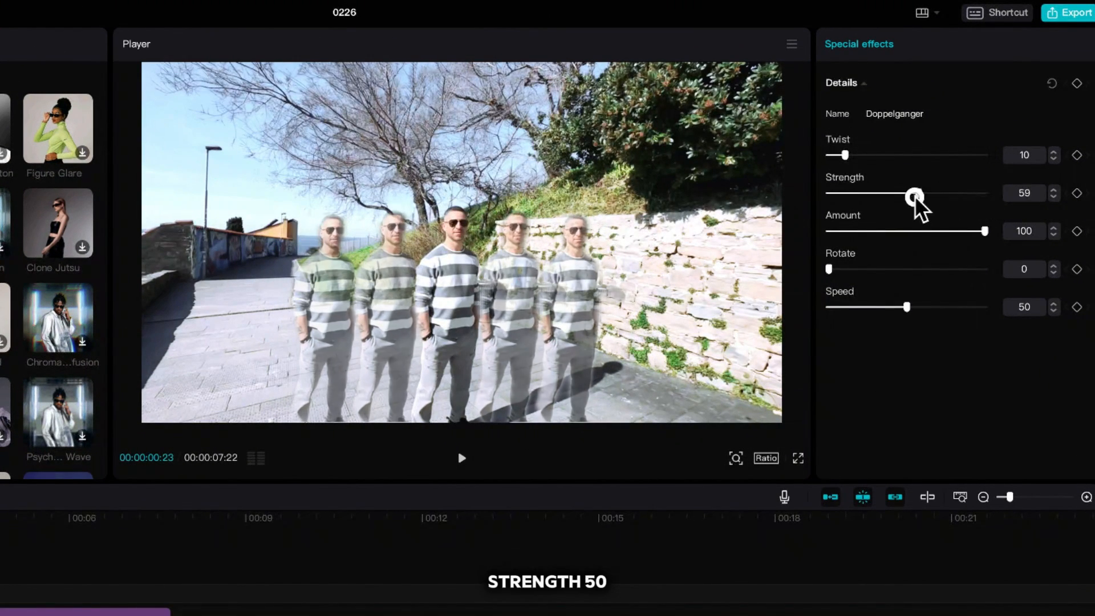
- Lower the Doppelganger effect's amount to about 40
{"action": "left_click_drag", "start_coordinate": [985, 230], "coordinate": [890, 231]}
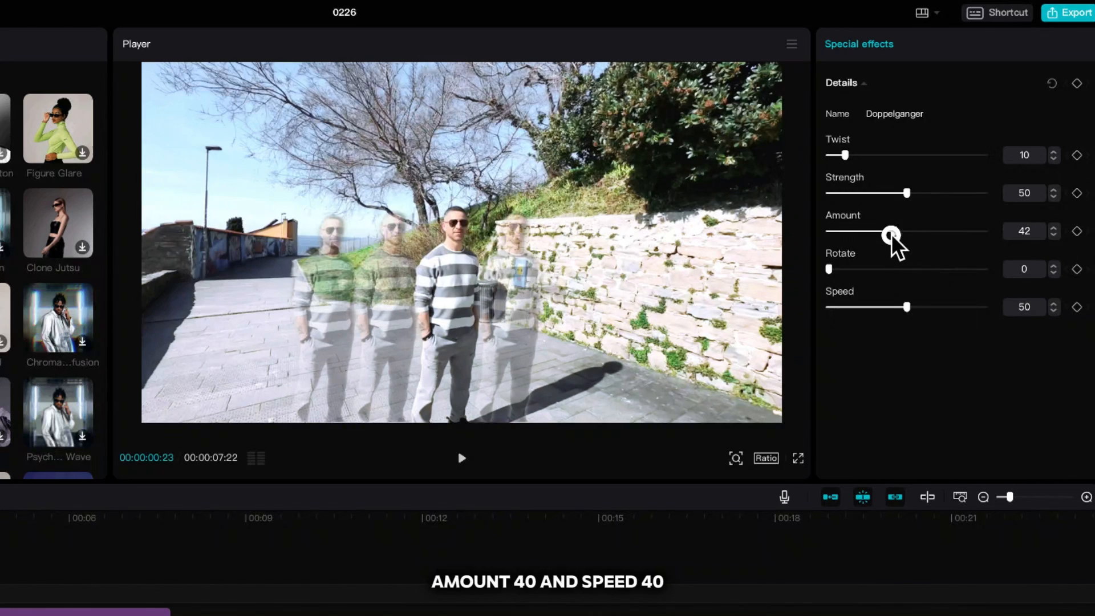